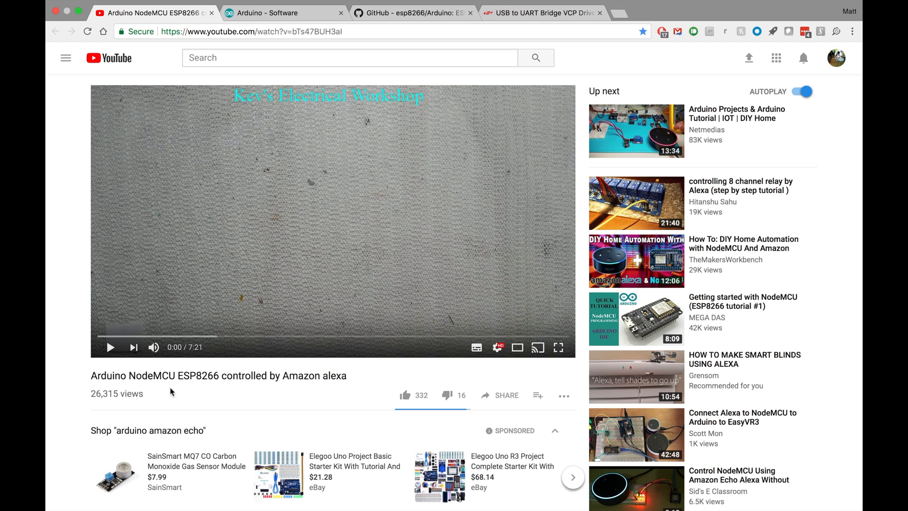
mouse_move(187, 267)
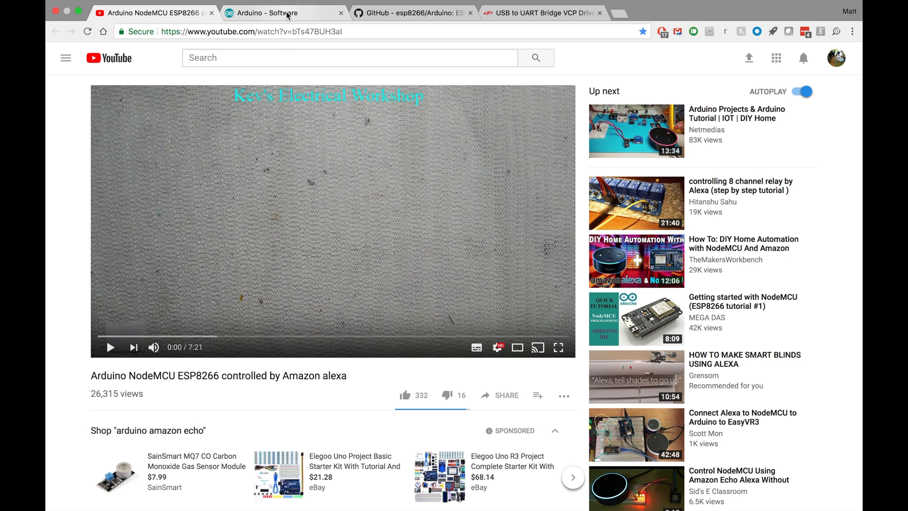
Step: Bring up the Arduino IDE download page, then the ESP8266 Boards Manager install instructions
left_click(284, 12)
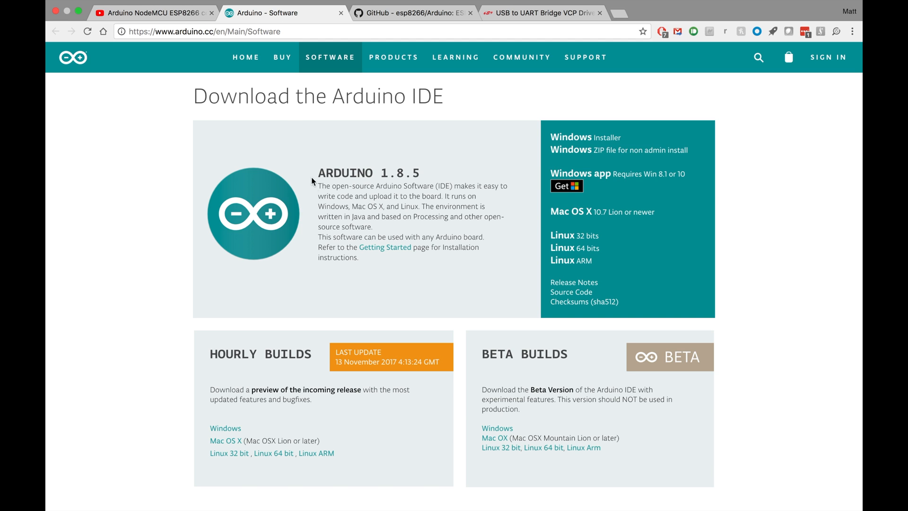
mouse_move(378, 198)
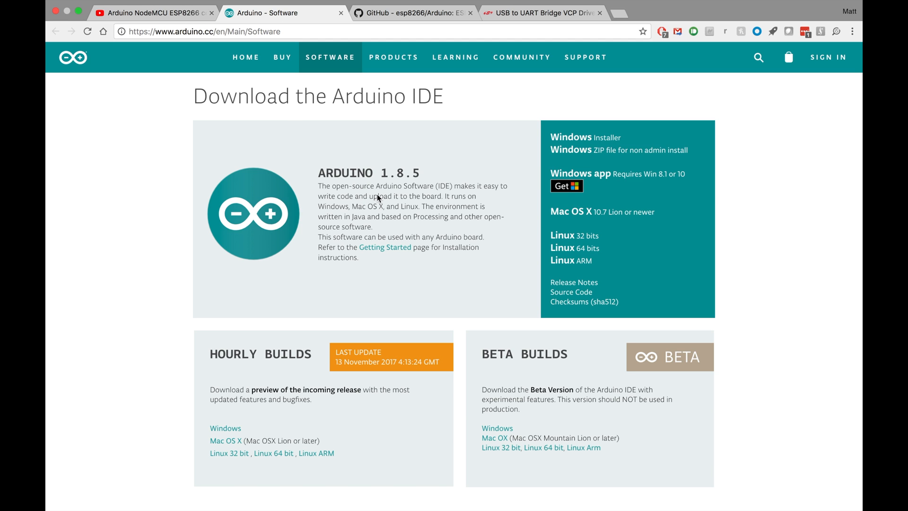
left_click(413, 12)
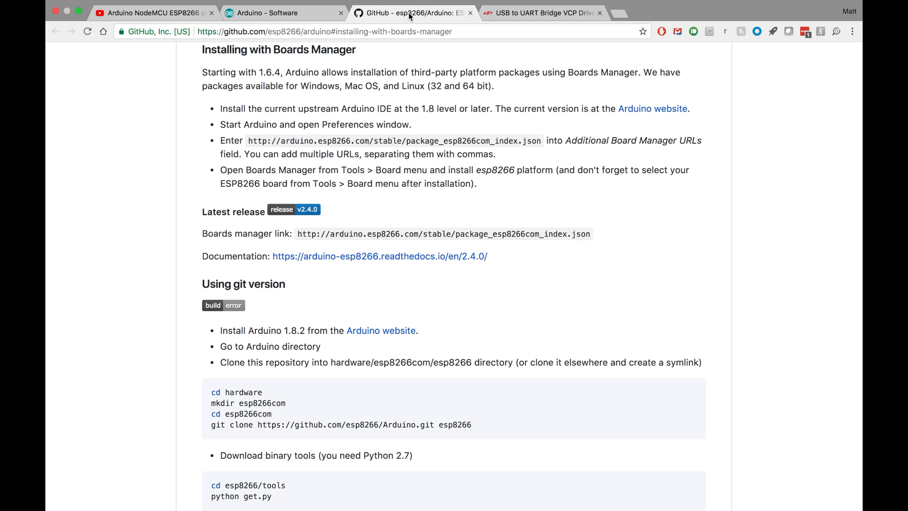
mouse_move(293, 104)
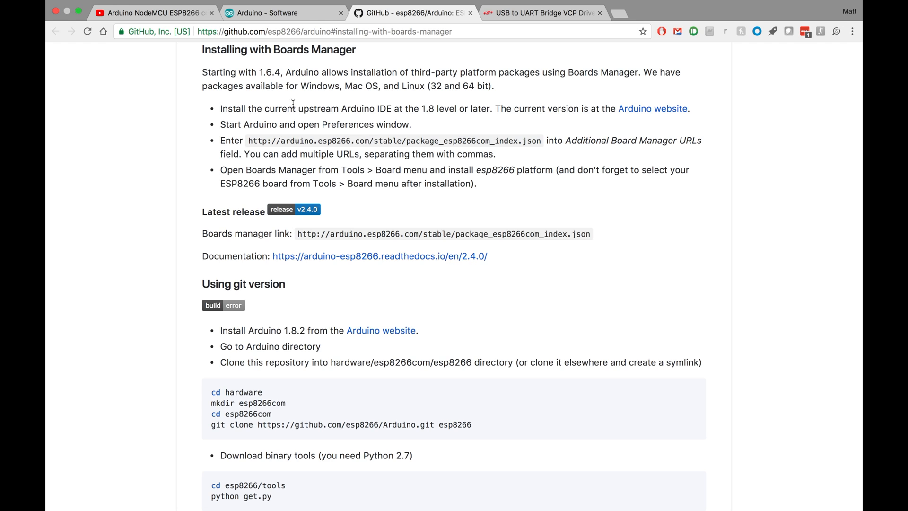
mouse_move(282, 122)
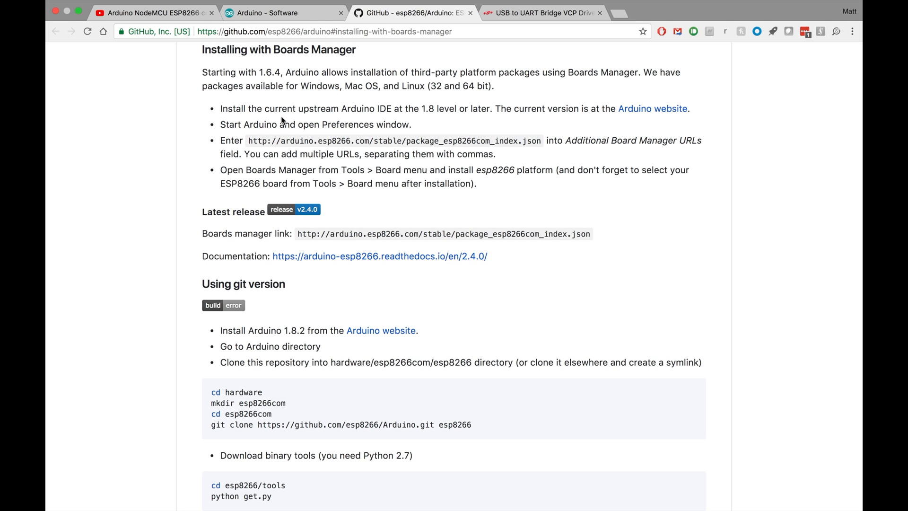
mouse_move(216, 62)
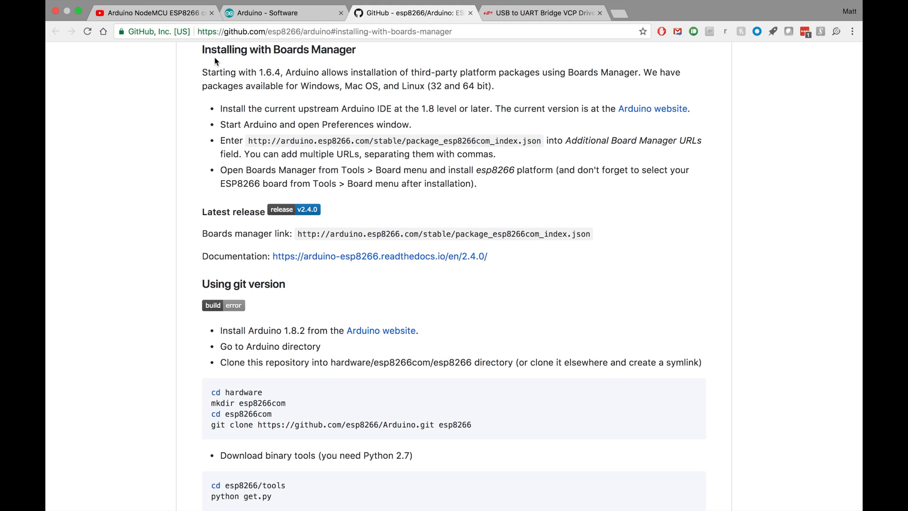
mouse_move(226, 65)
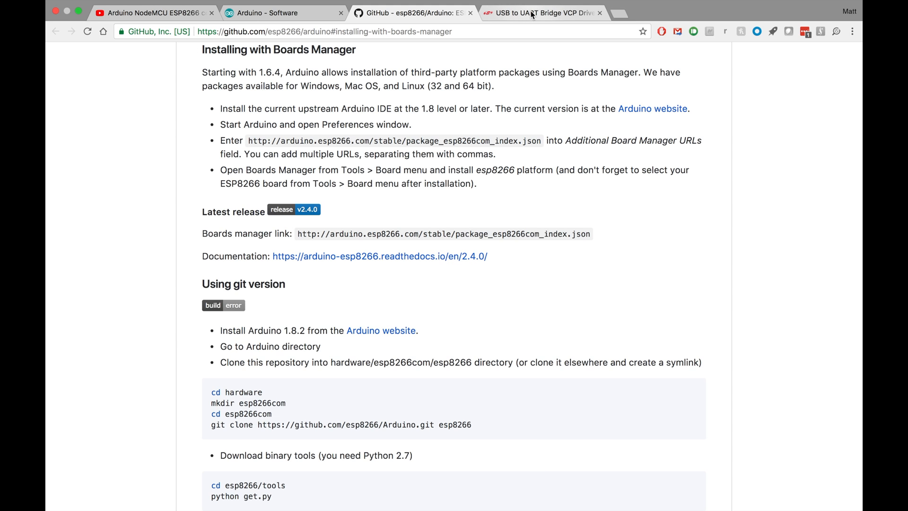
Step: Bring up the Silicon Labs USB to UART Bridge VCP driver downloads page
left_click(542, 12)
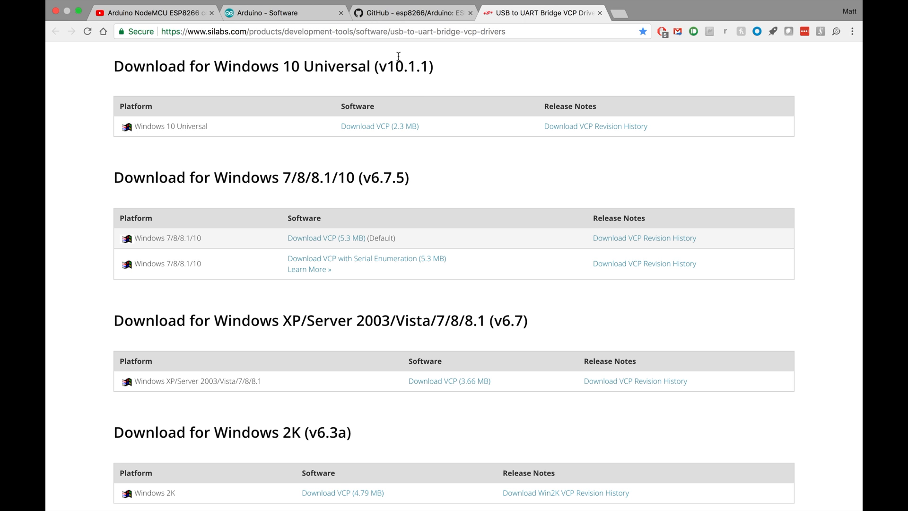
mouse_move(432, 91)
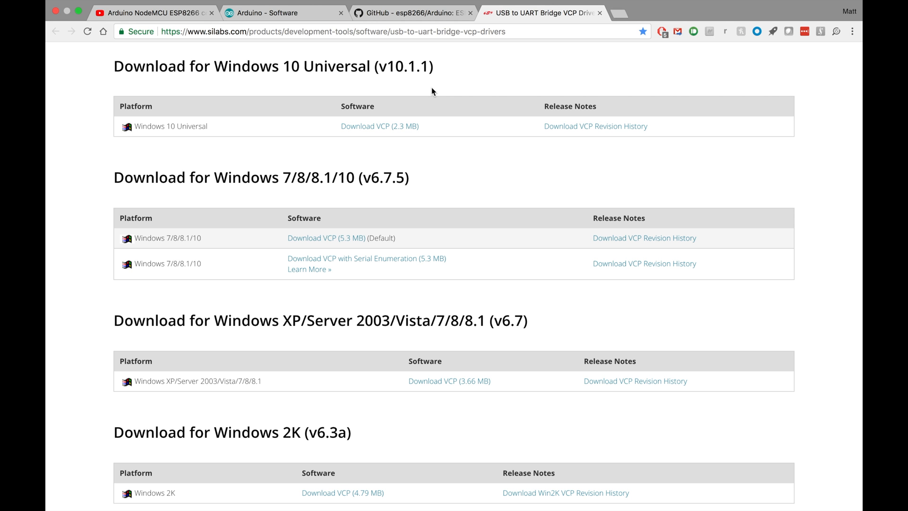
mouse_move(657, 4)
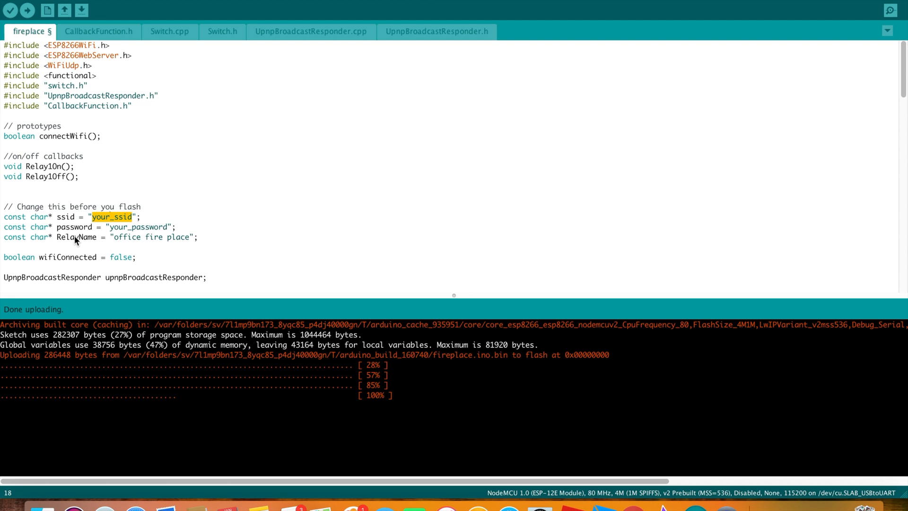
mouse_move(84, 246)
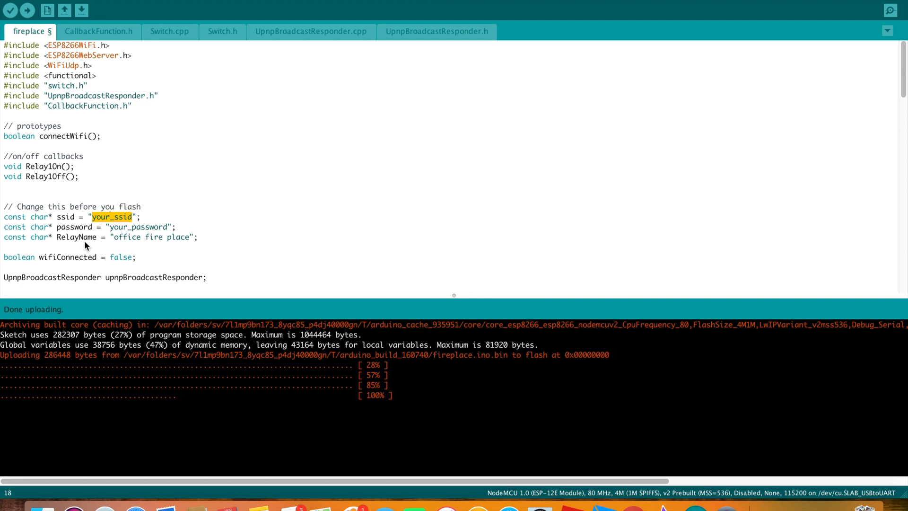
mouse_move(140, 221)
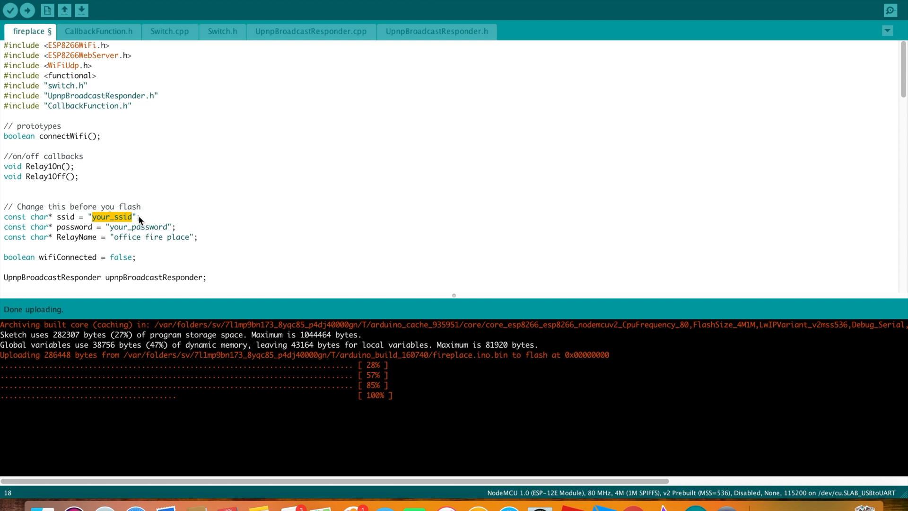
mouse_move(109, 216)
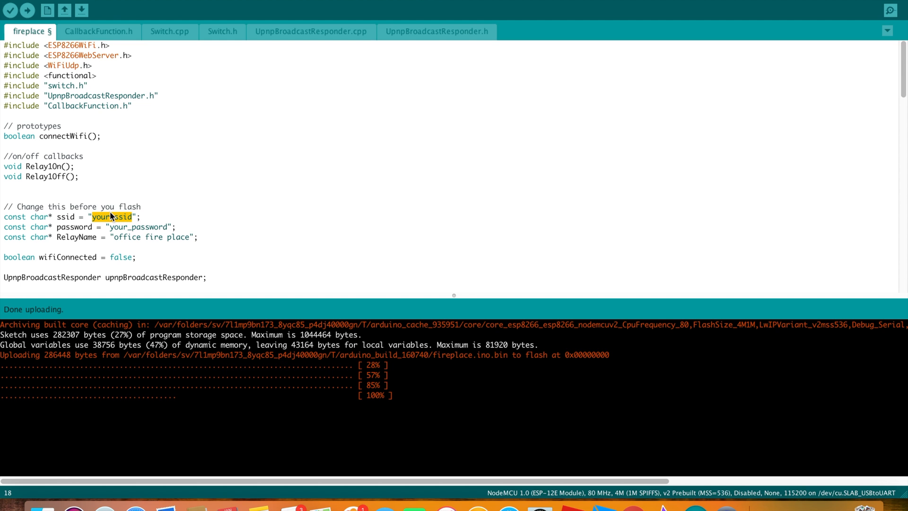
mouse_move(120, 227)
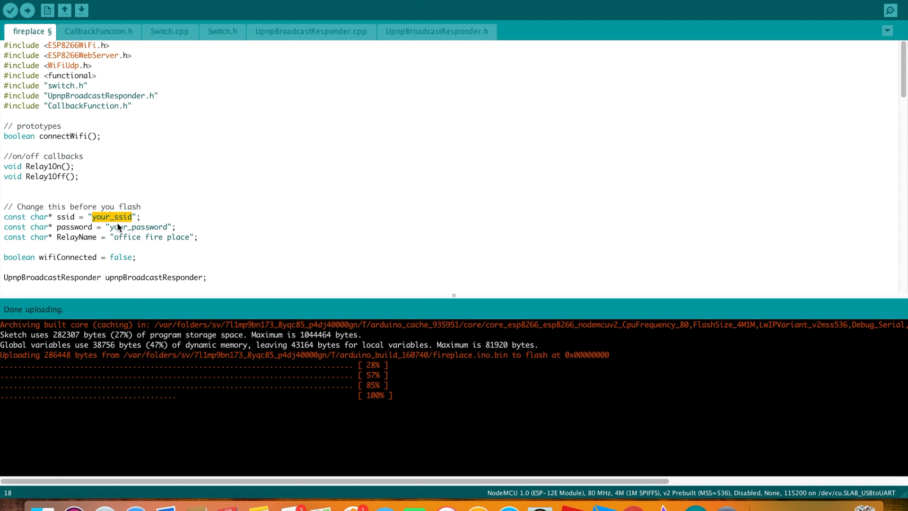
double_click(139, 226)
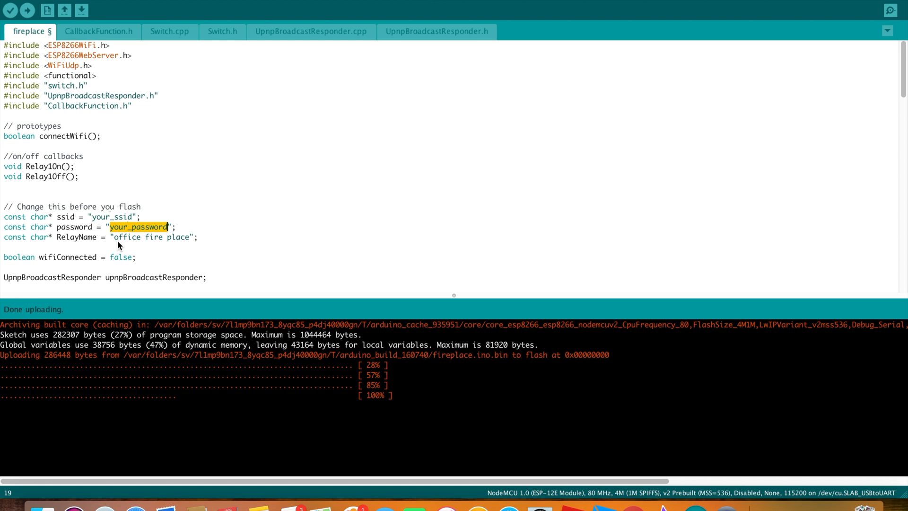
mouse_move(170, 247)
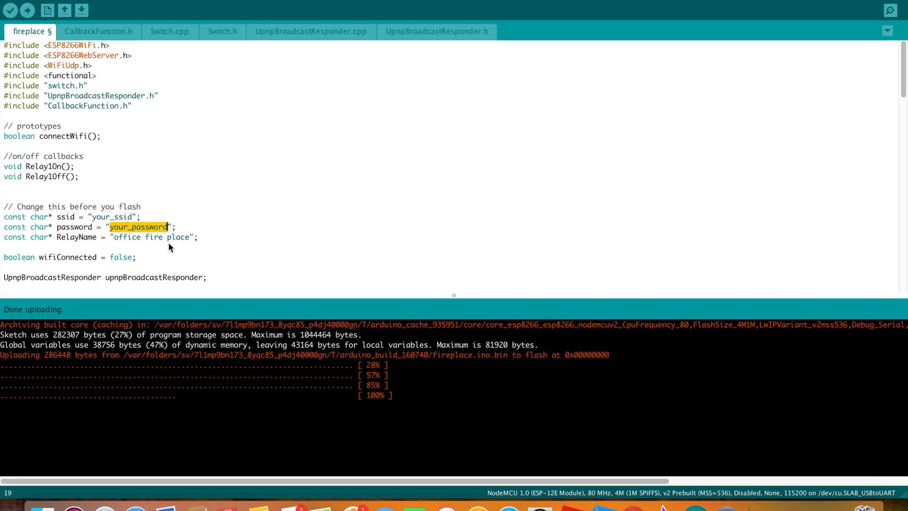
mouse_move(138, 246)
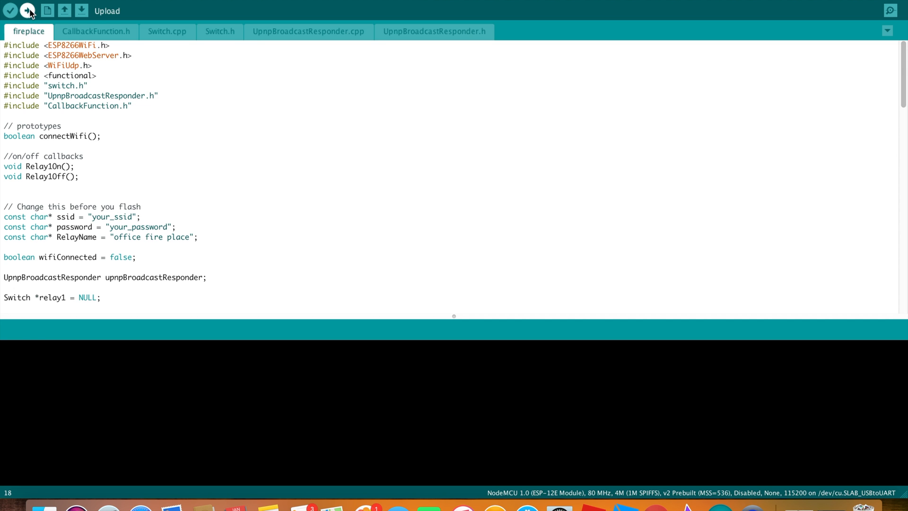
Step: Upload the outside fireplace sketch to the NodeMCU and wait for 'Done uploading'
left_click(27, 10)
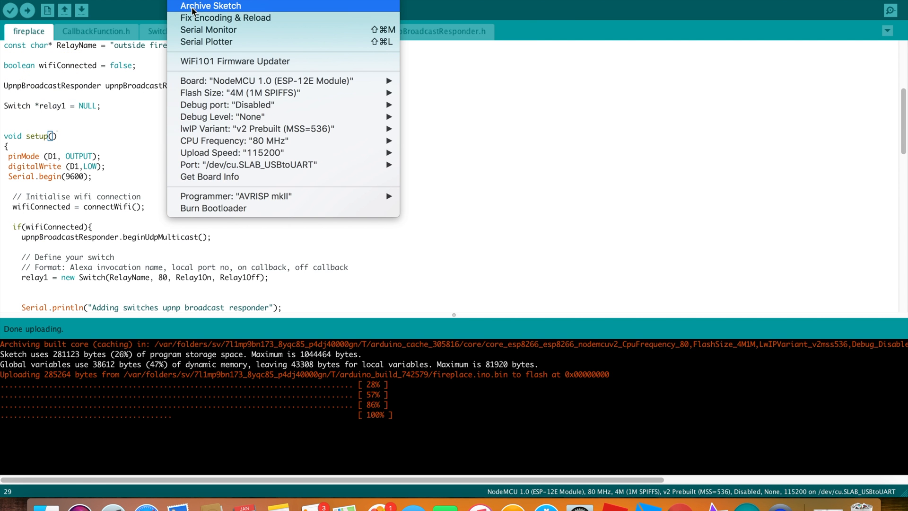
mouse_move(208, 29)
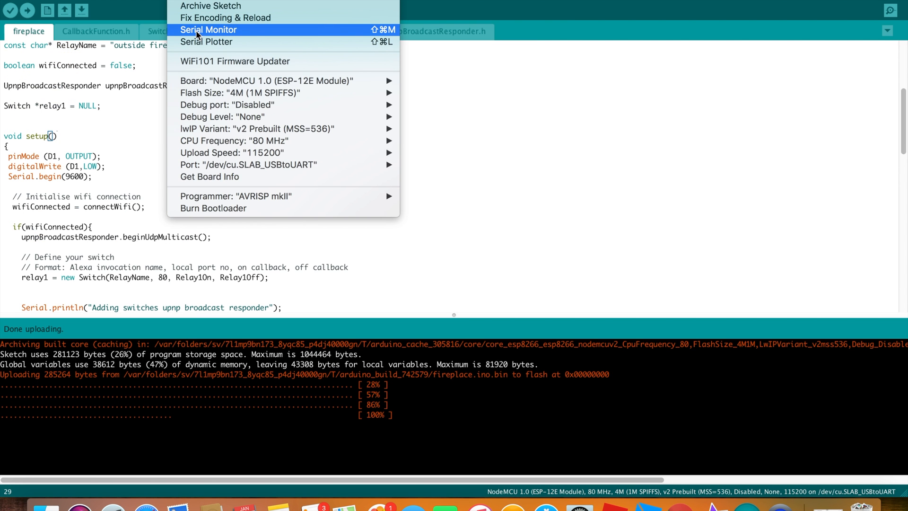
Step: Show the serial monitor output: WiFi connected, web server started, IP 192.168.1.227
left_click(208, 29)
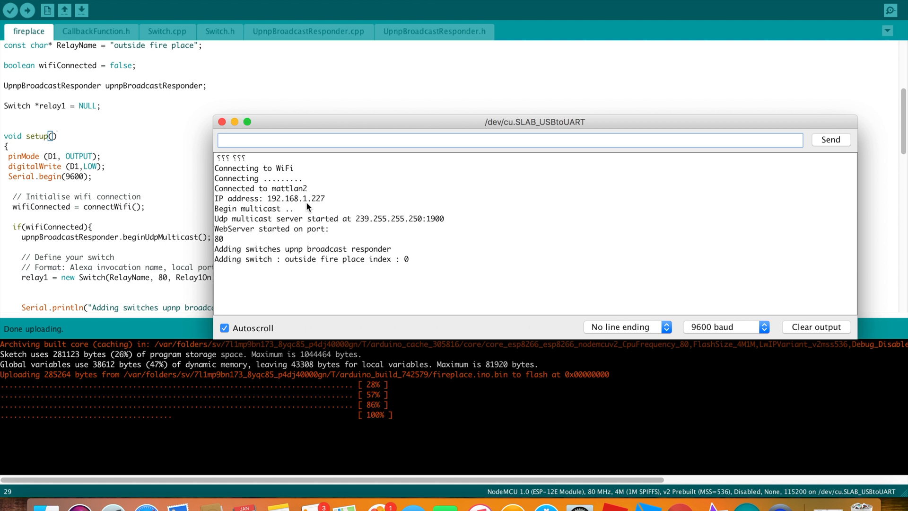
mouse_move(295, 265)
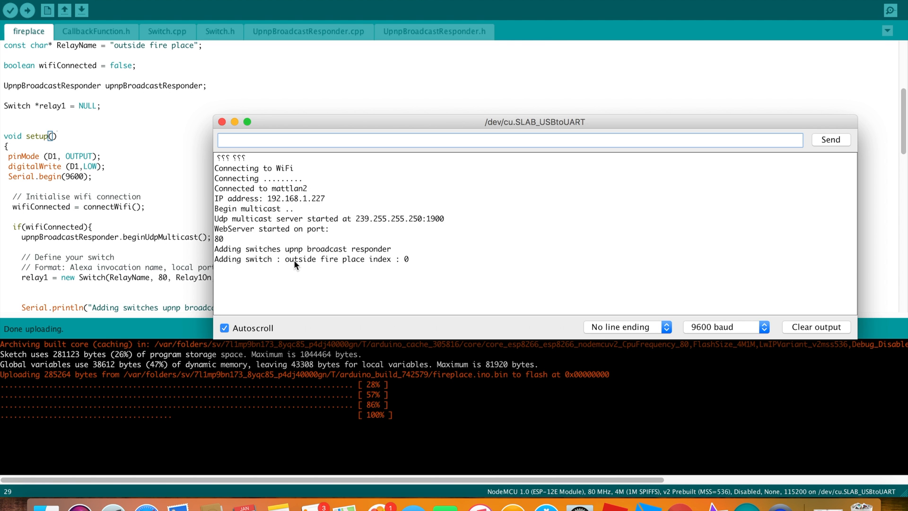